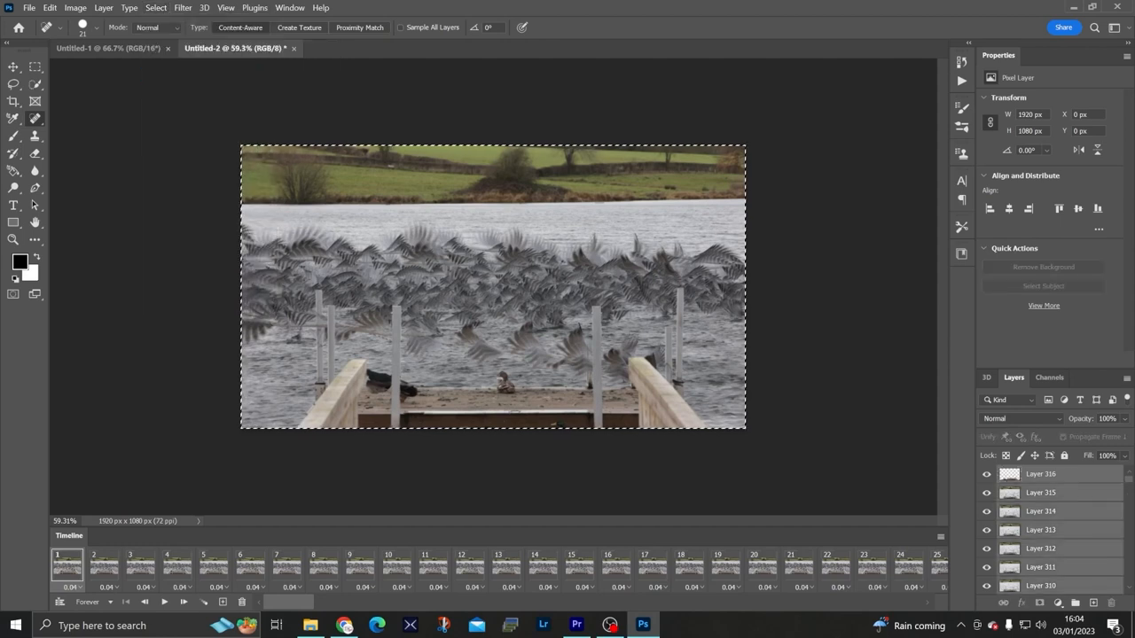
Flatten all bird layers via the layer context menu into one background image of the flock
right_click(1039, 473)
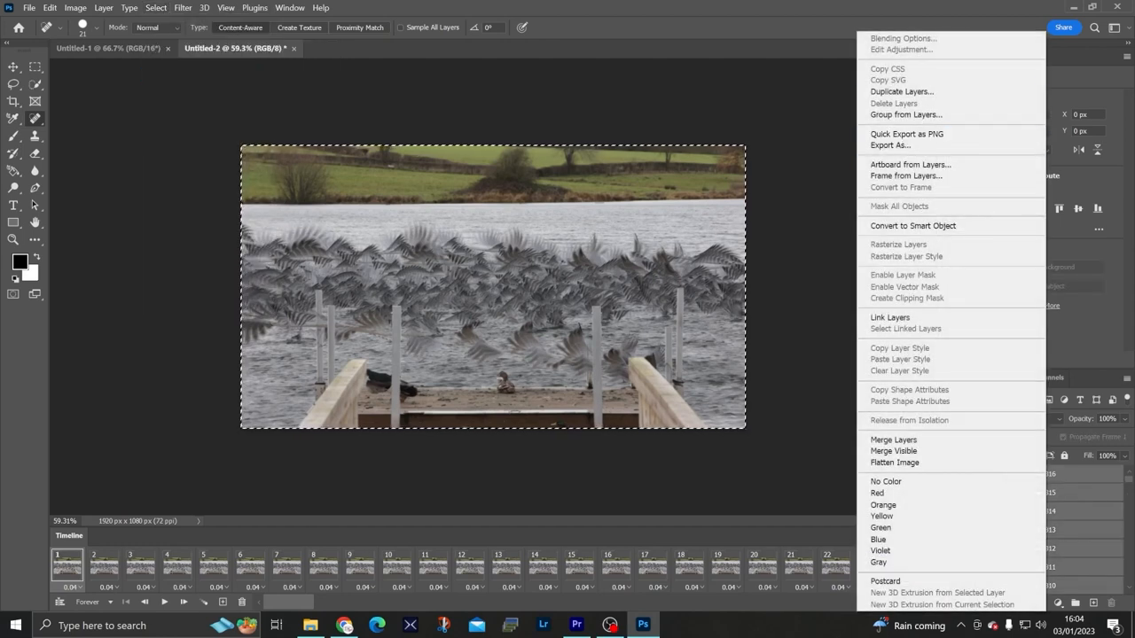
left_click(894, 461)
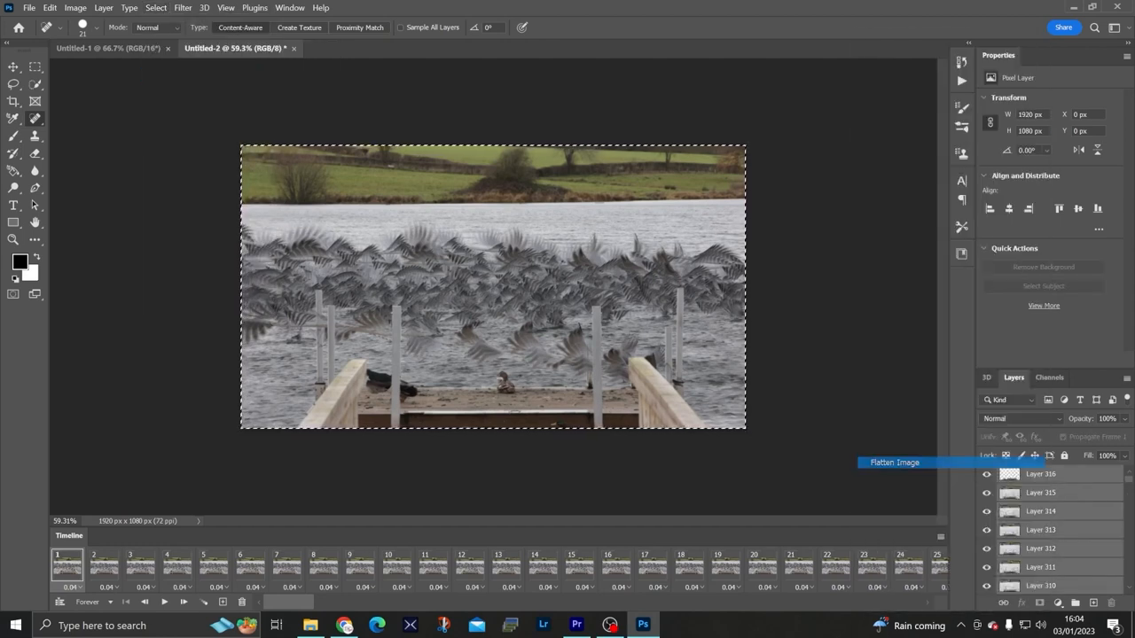
left_click(894, 461)
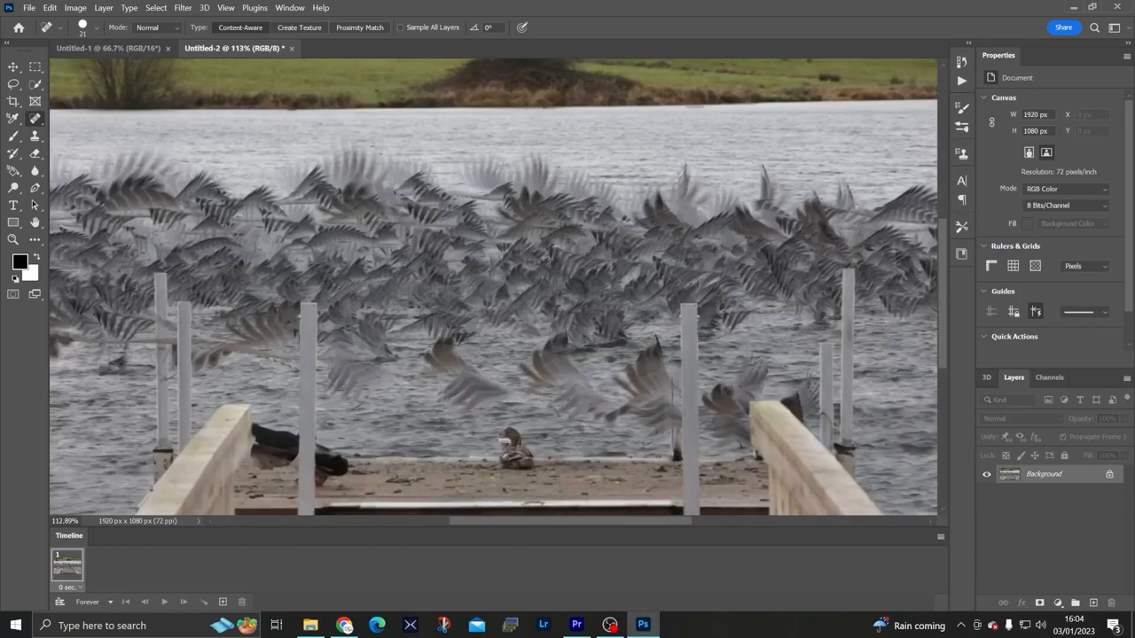
scroll("up", 3)
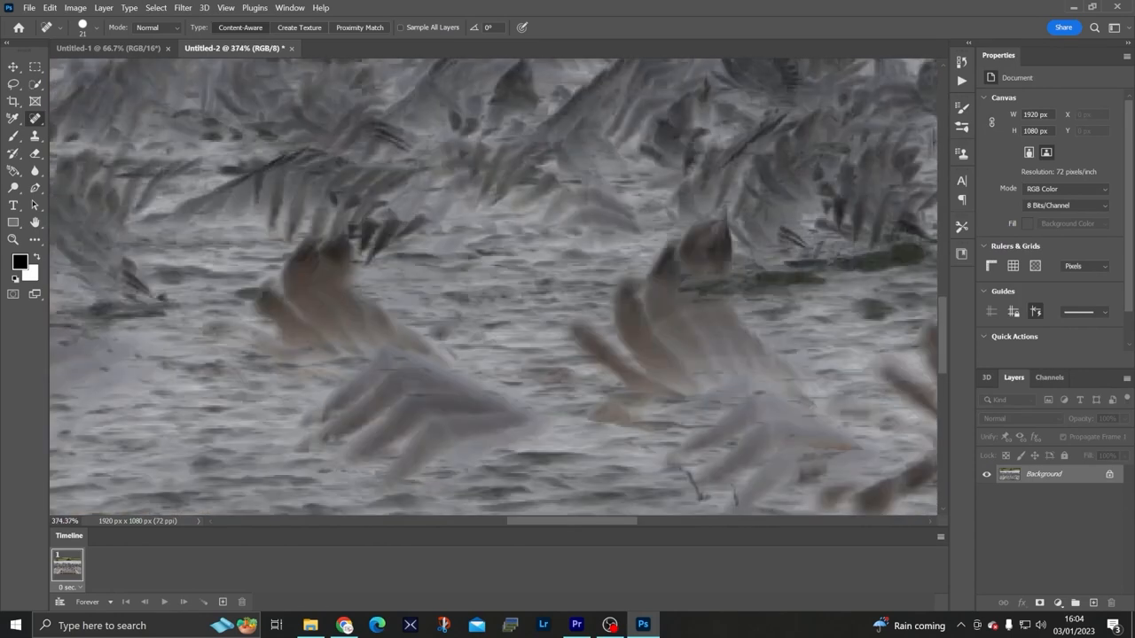